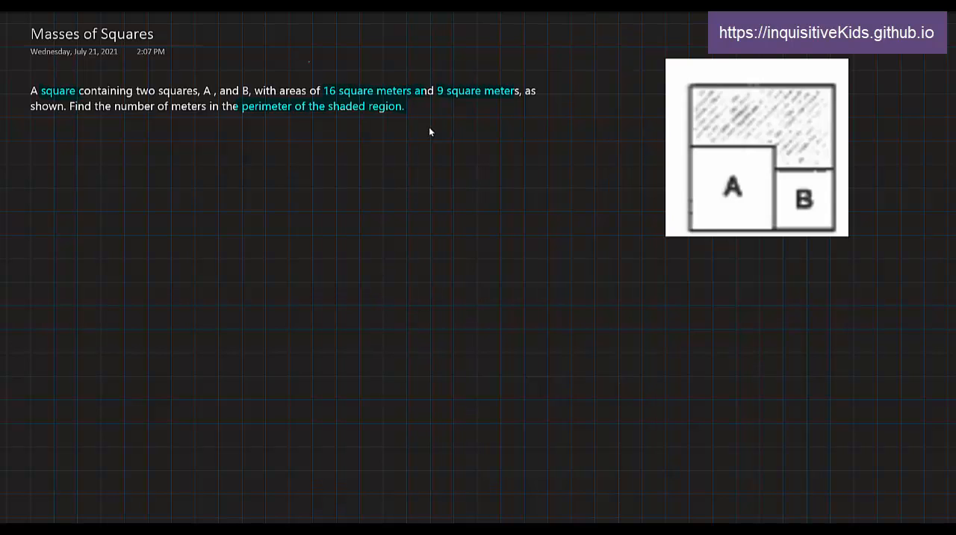
mouse_move(415, 131)
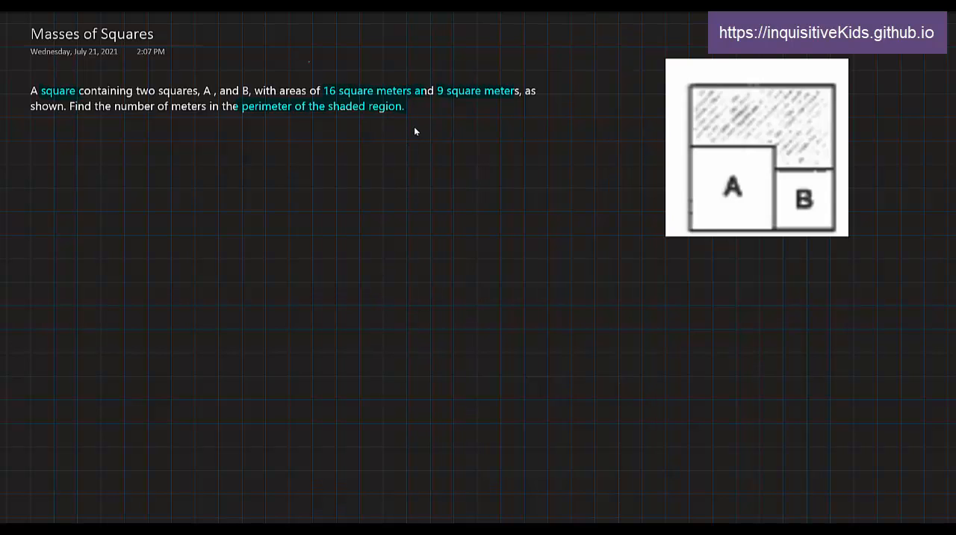
mouse_move(587, 104)
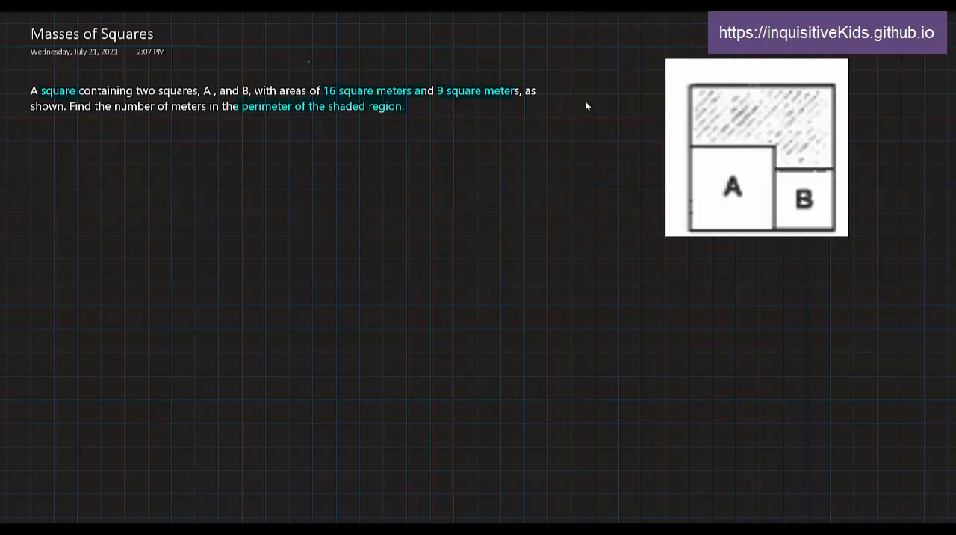
mouse_move(741, 203)
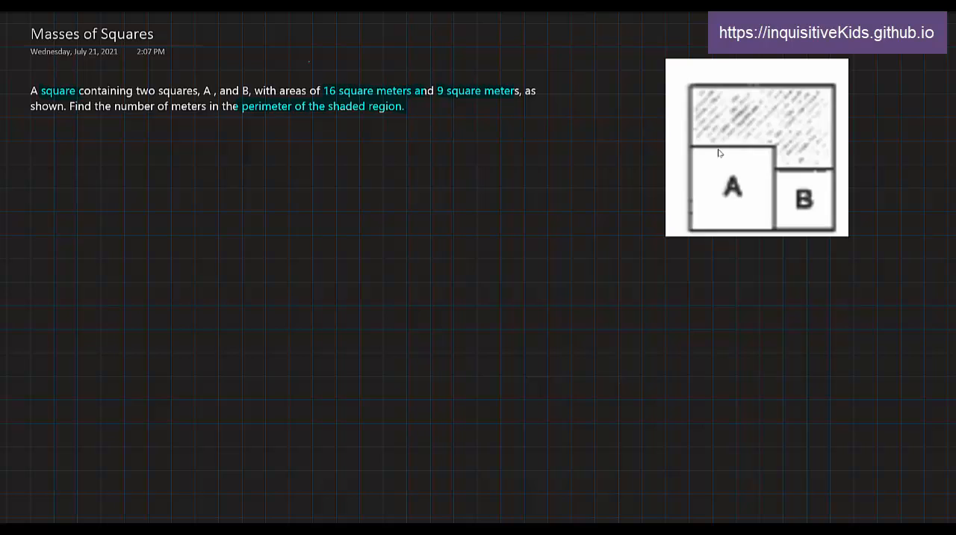
mouse_move(673, 188)
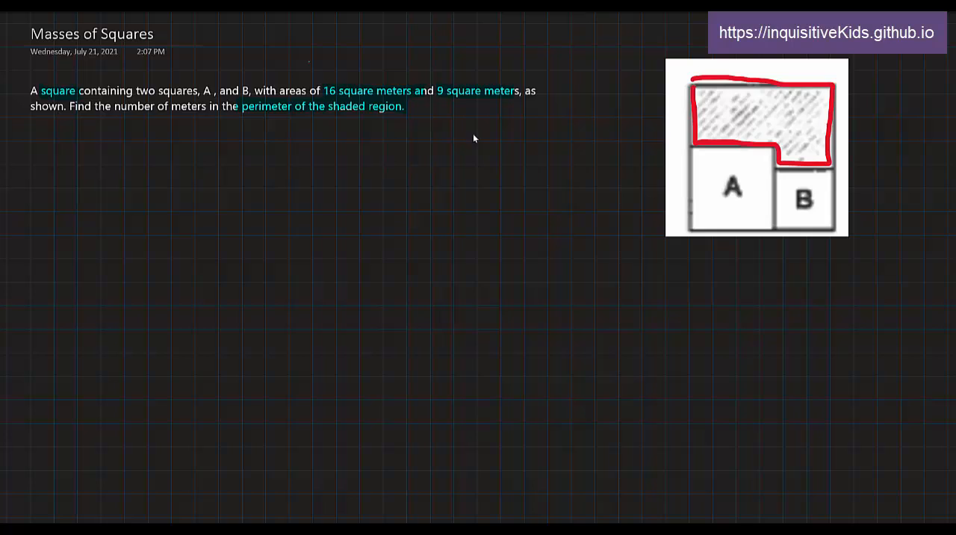
mouse_move(463, 173)
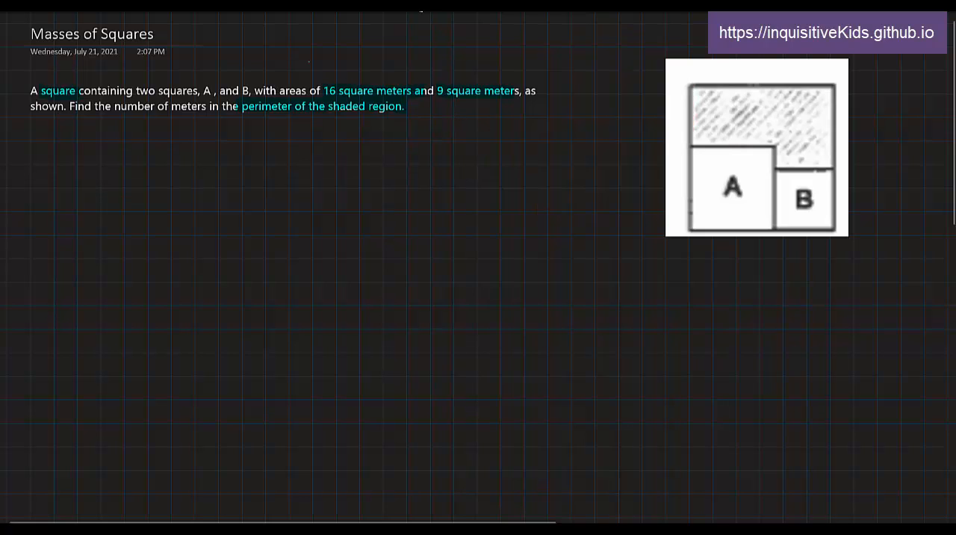
mouse_move(487, 58)
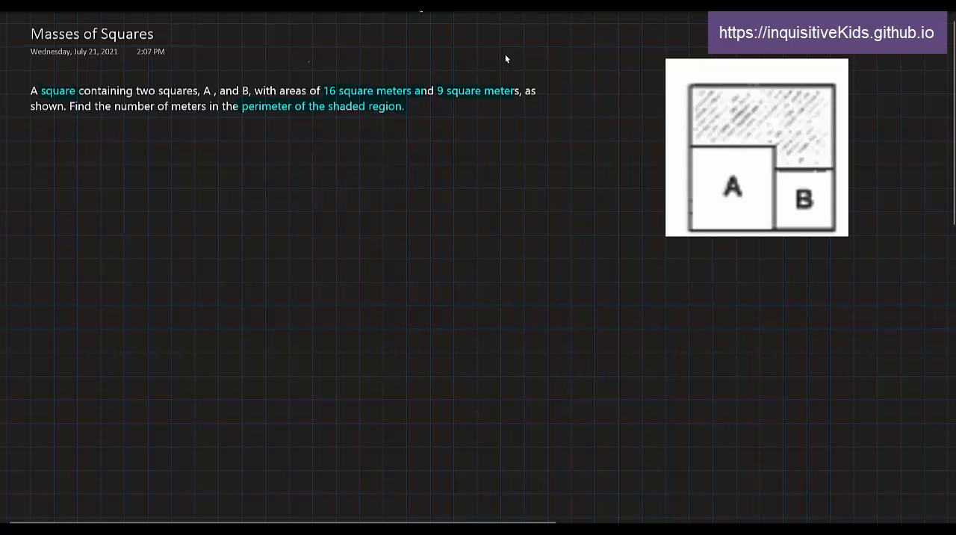
mouse_move(566, 155)
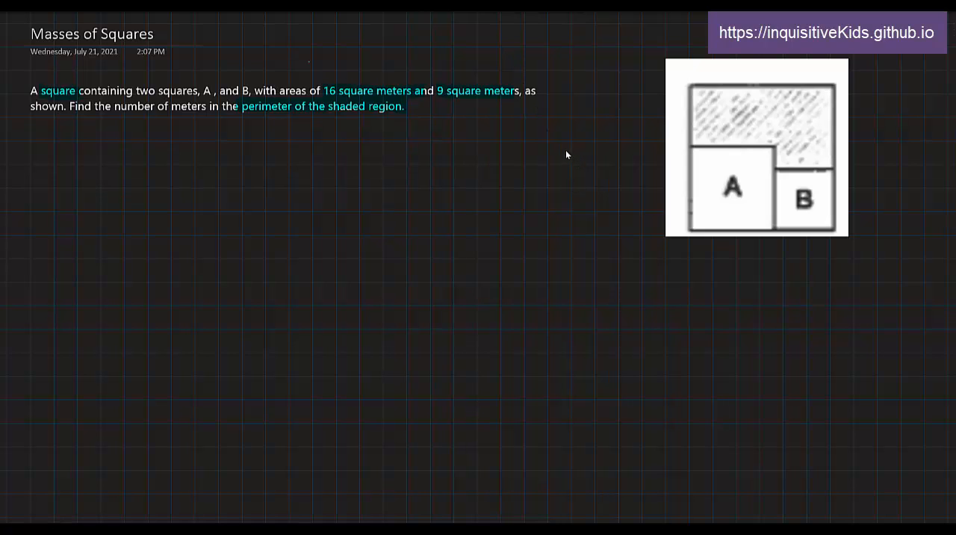
mouse_move(585, 185)
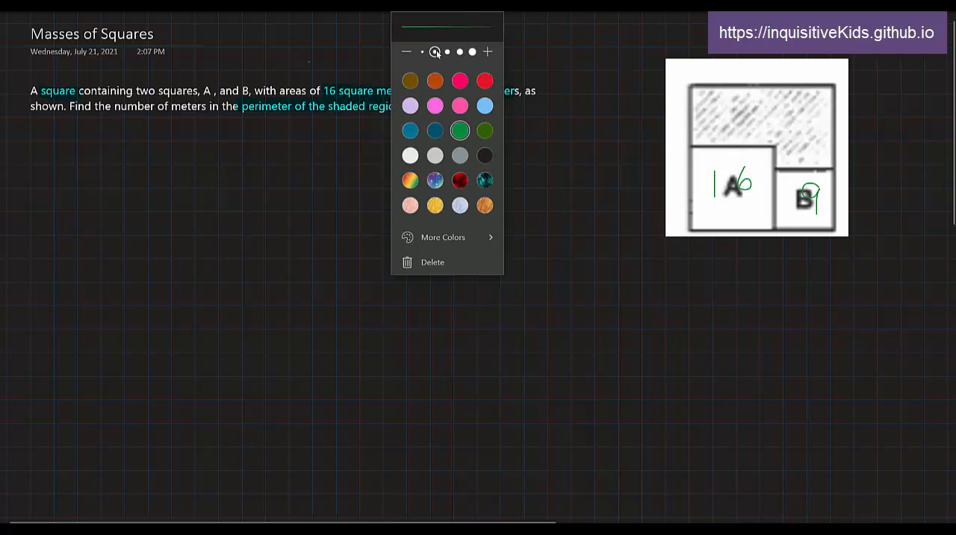
- Switch the pen ink to red for annotating the squares diagram
left_click(703, 172)
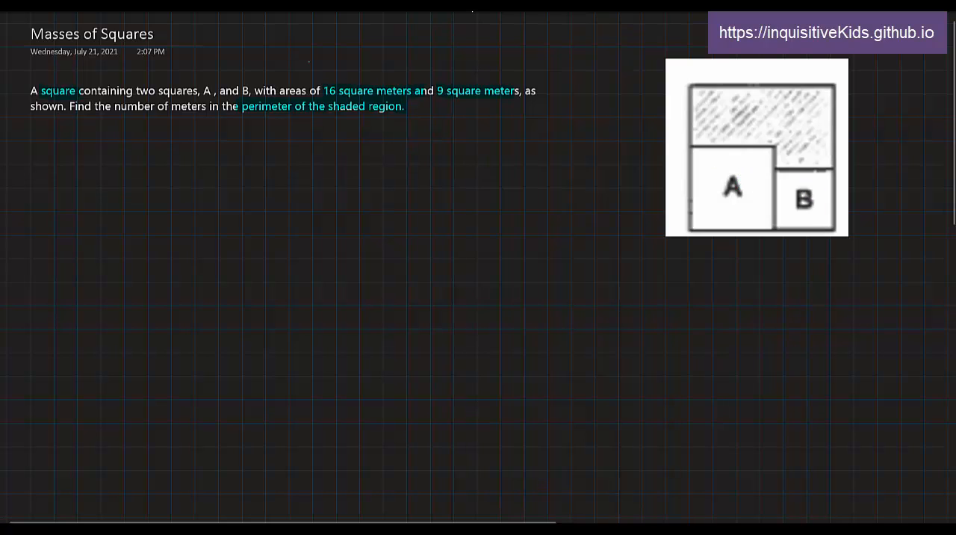
mouse_move(705, 238)
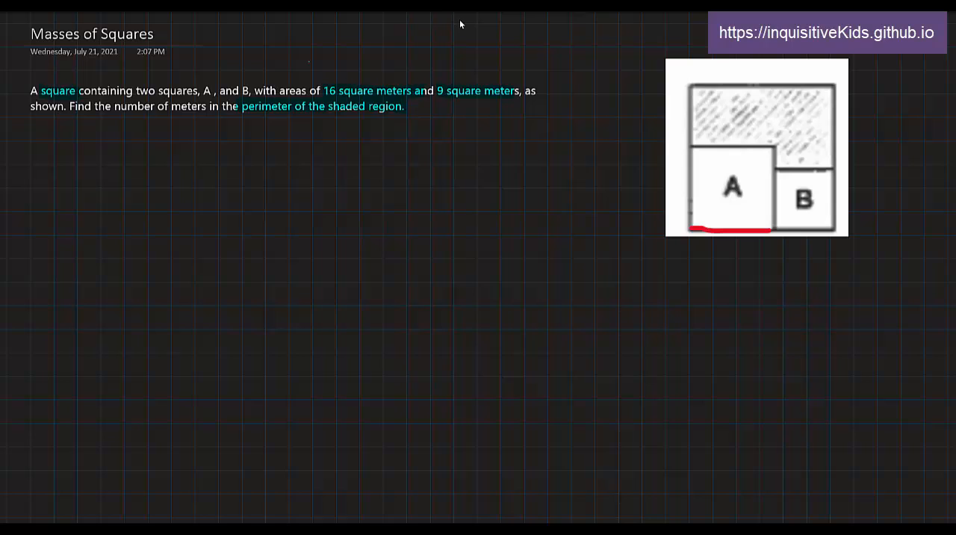
mouse_move(722, 209)
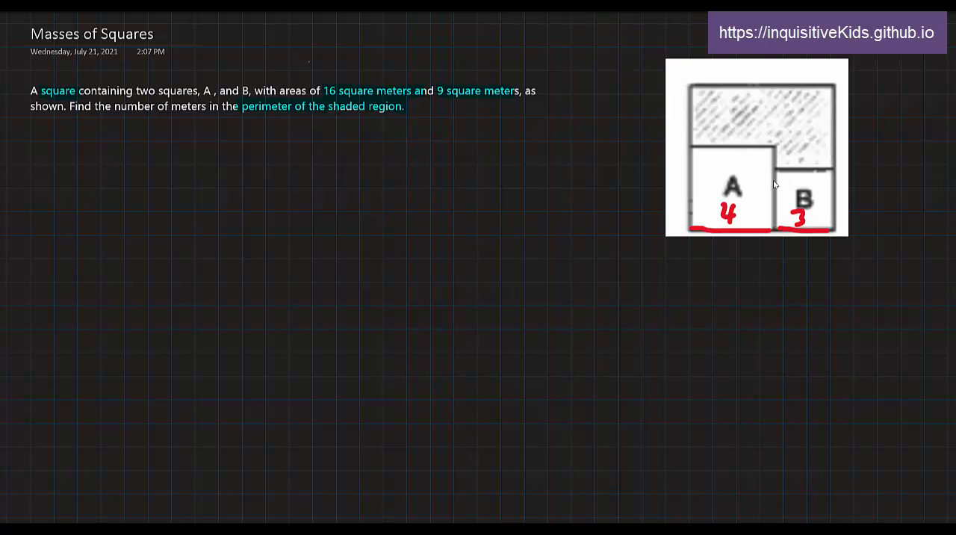
mouse_move(781, 180)
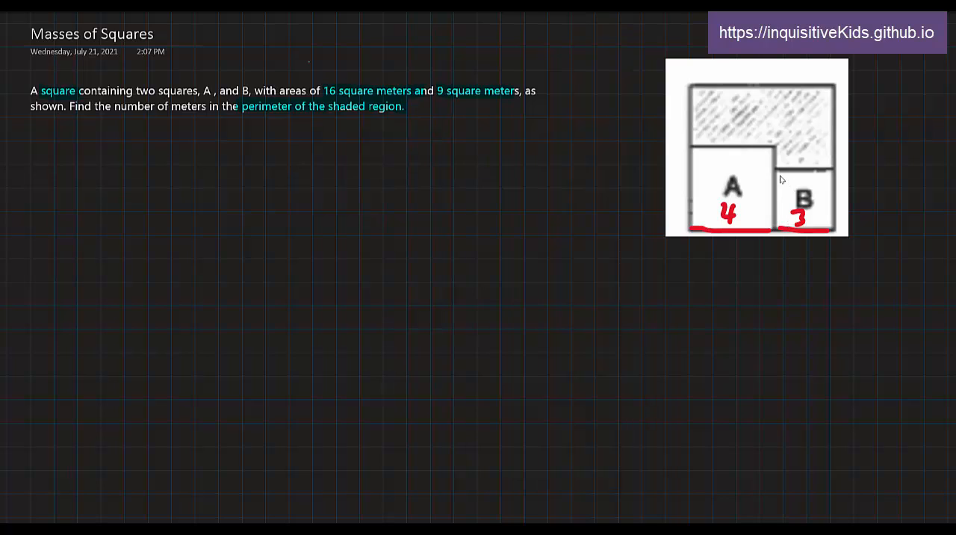
mouse_move(786, 188)
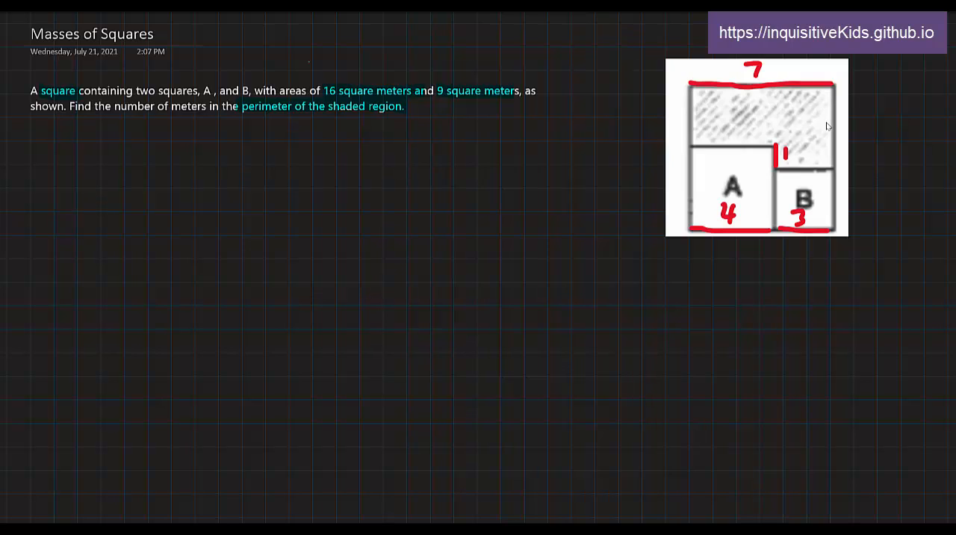
mouse_move(816, 99)
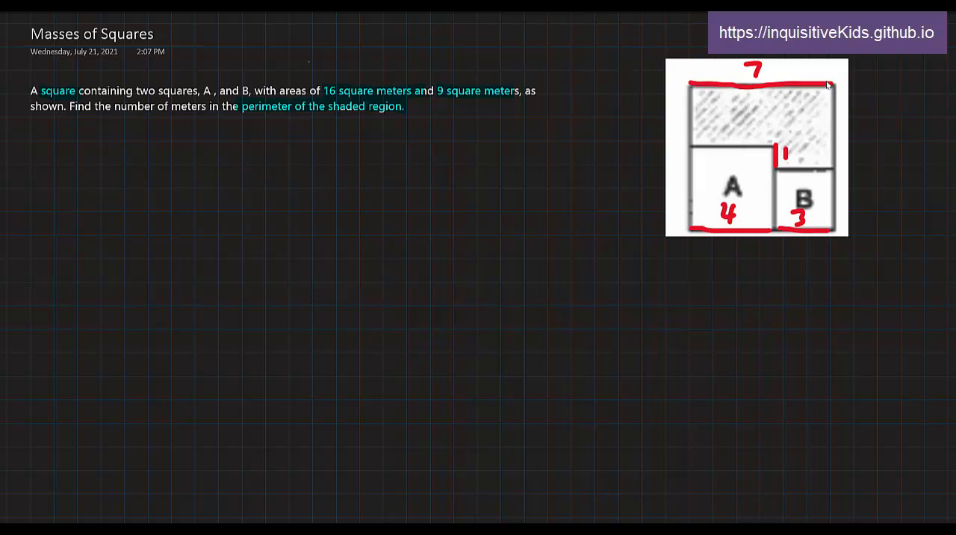
mouse_move(689, 98)
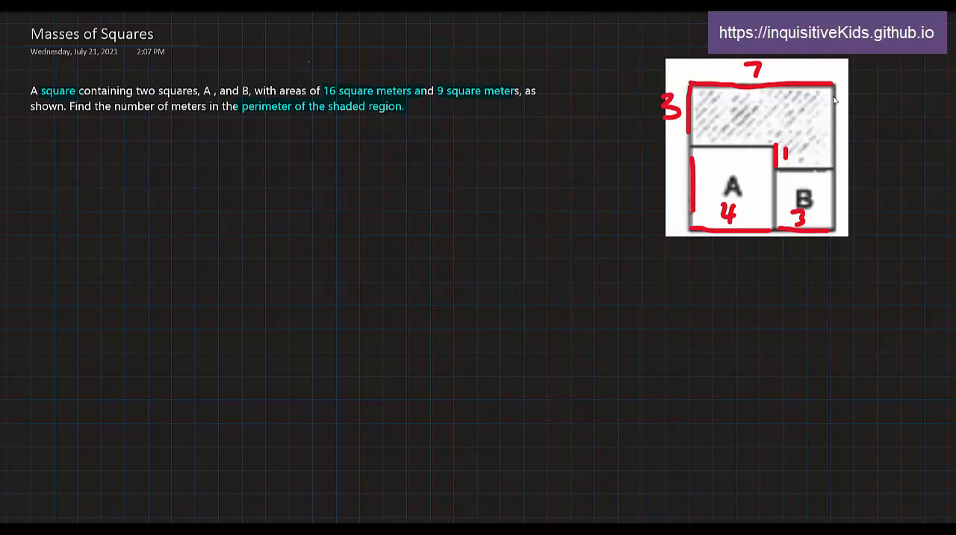
- Write a red 4 beside the shaded region's right edge
left_click_drag(839, 97, 844, 134)
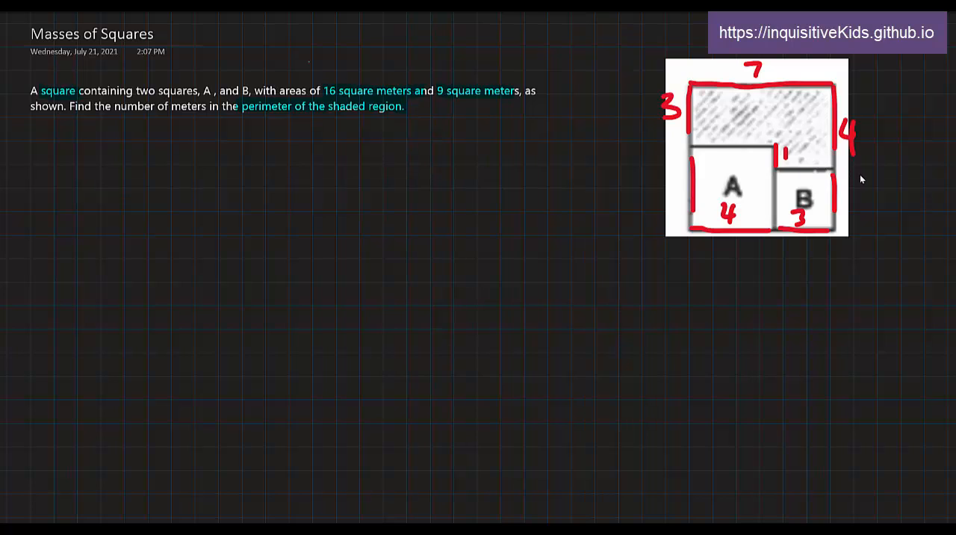
mouse_move(675, 52)
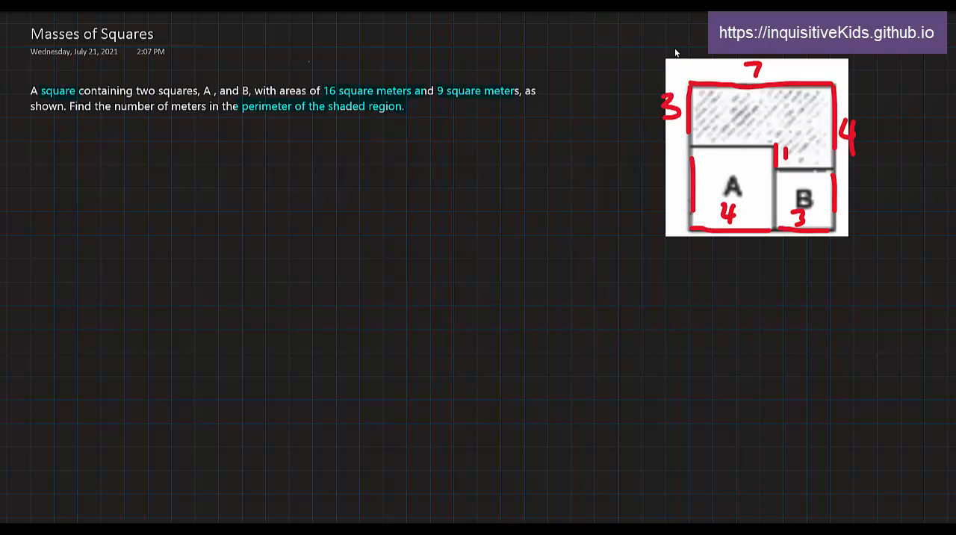
mouse_move(6, 141)
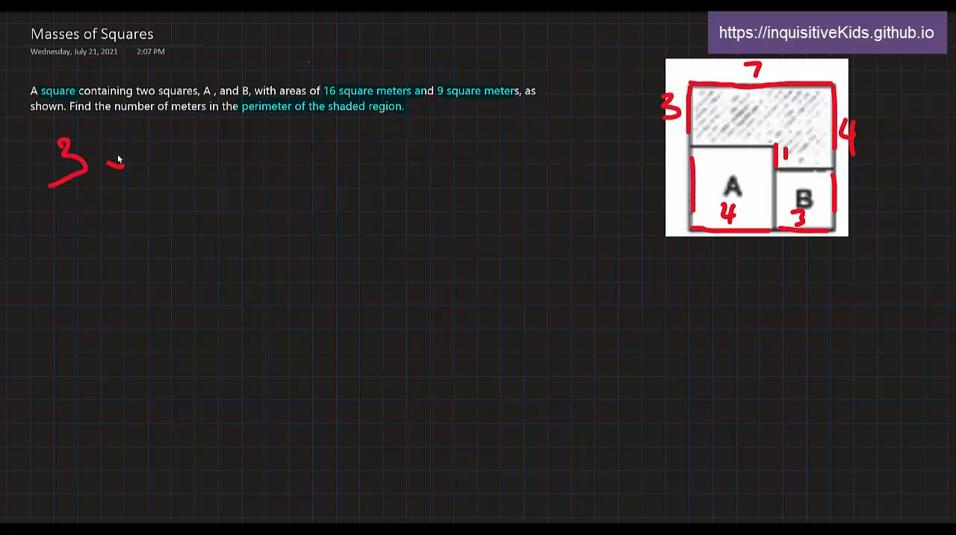
- Handwrite the red perimeter sum 3 + 7 + 4 + 1 + 4 + below the problem text
left_click_drag(98, 161, 441, 161)
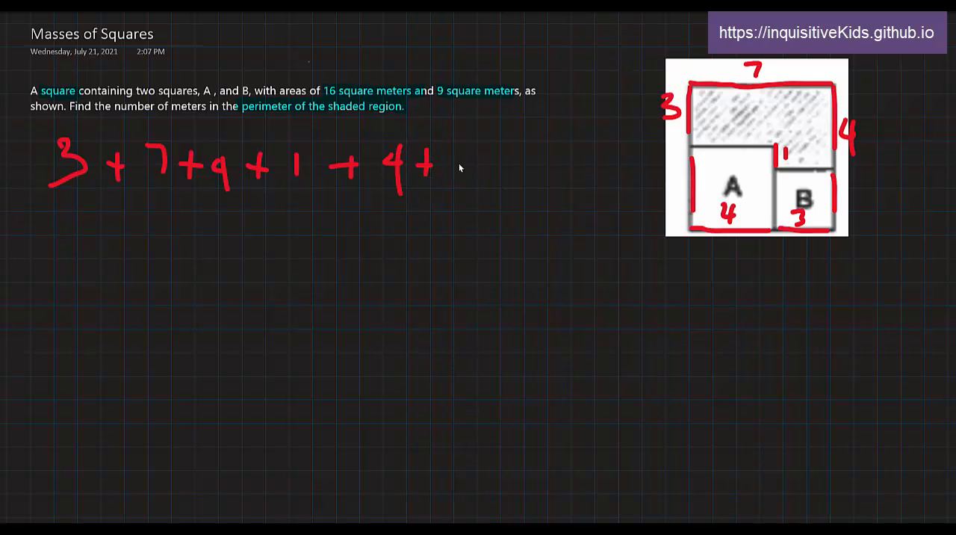